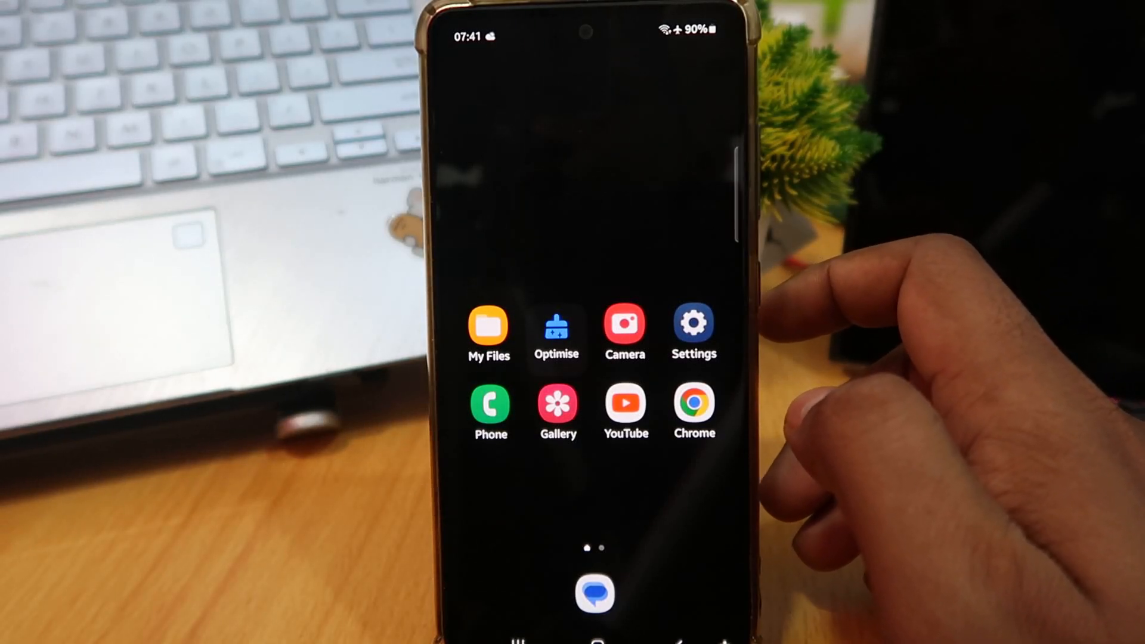
{"action": "mouse_move", "coordinate": [803, 365]}
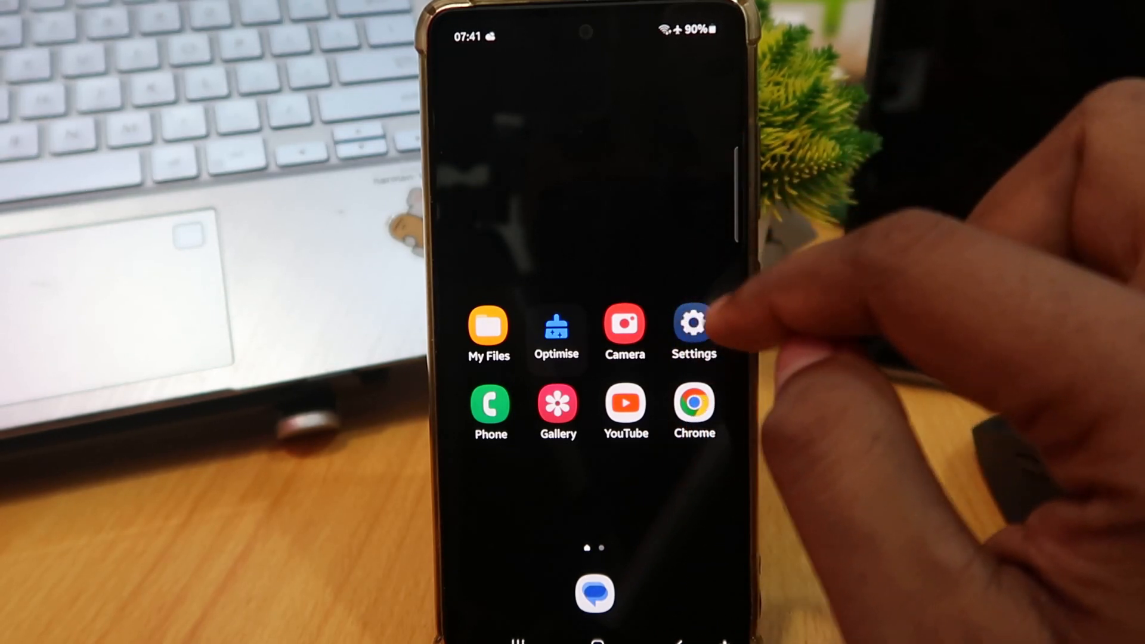
Launch Settings and scroll the list down to reach Battery and device care.
{"action": "left_click", "coordinate": [693, 323]}
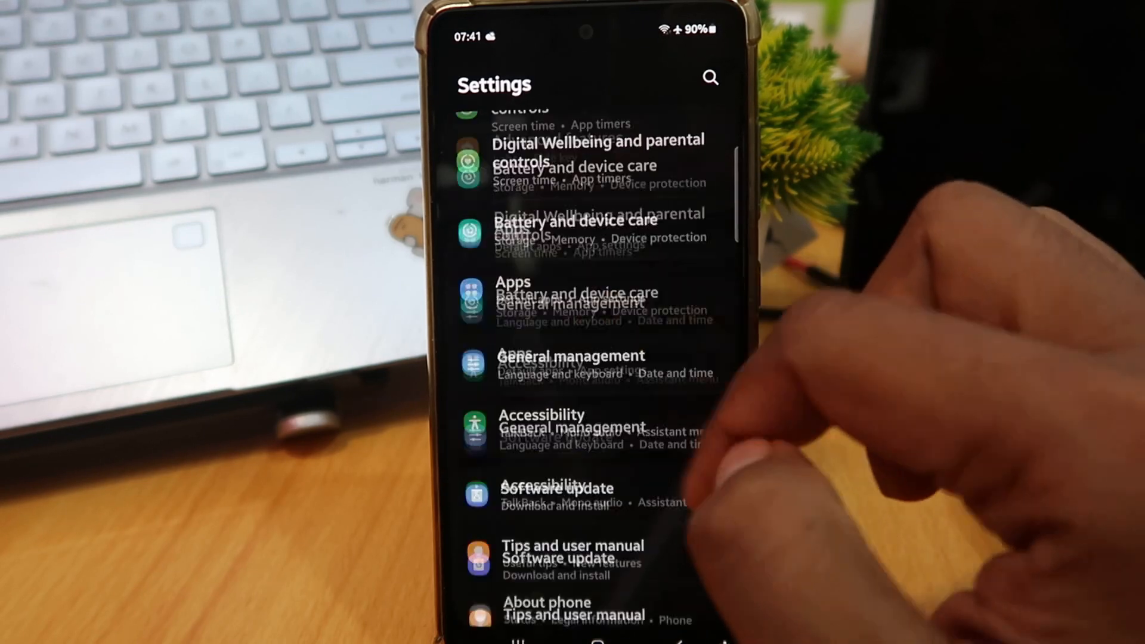
{"action": "scroll", "scroll_direction": "up", "scroll_amount": 3}
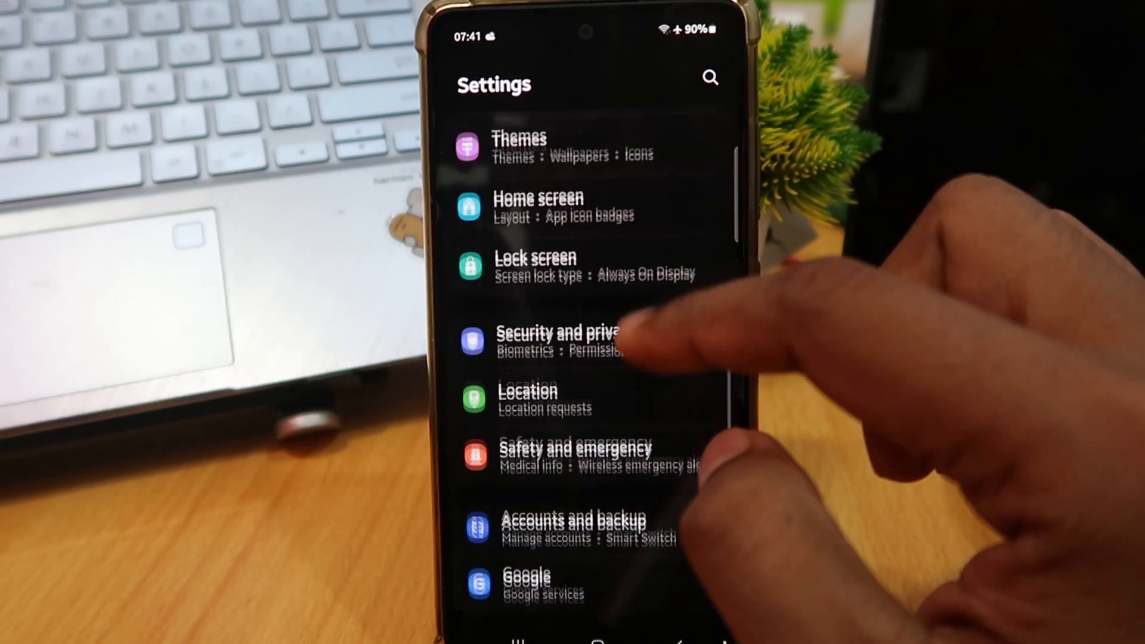
{"action": "scroll", "scroll_direction": "down", "scroll_amount": 3}
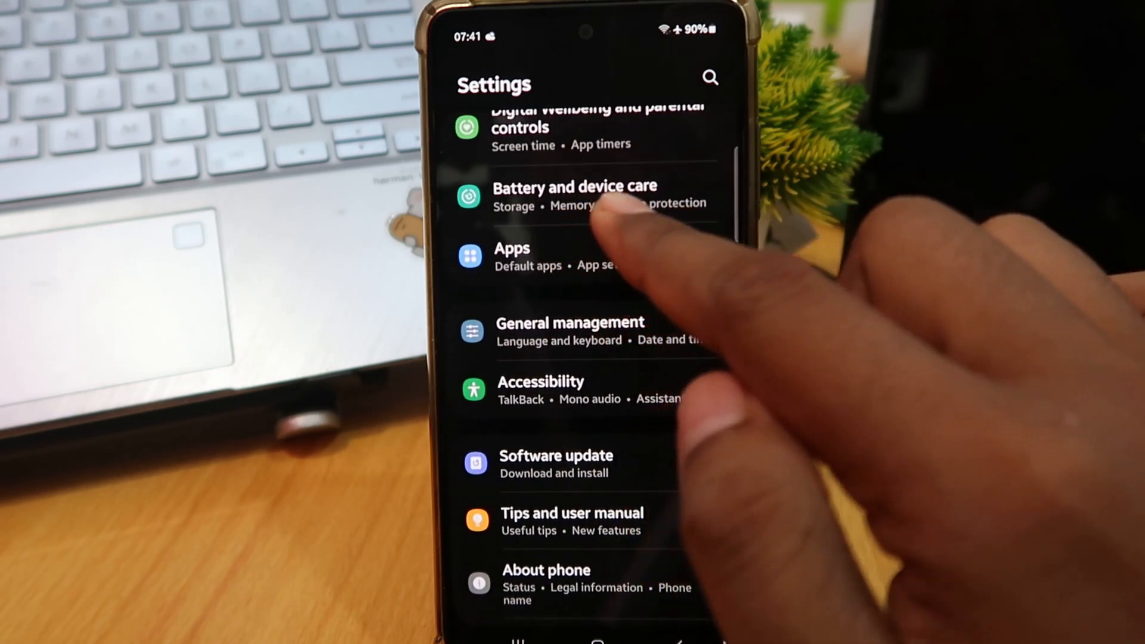
Enter Battery and device care and run the Device protection threat scan.
{"action": "left_click", "coordinate": [574, 195]}
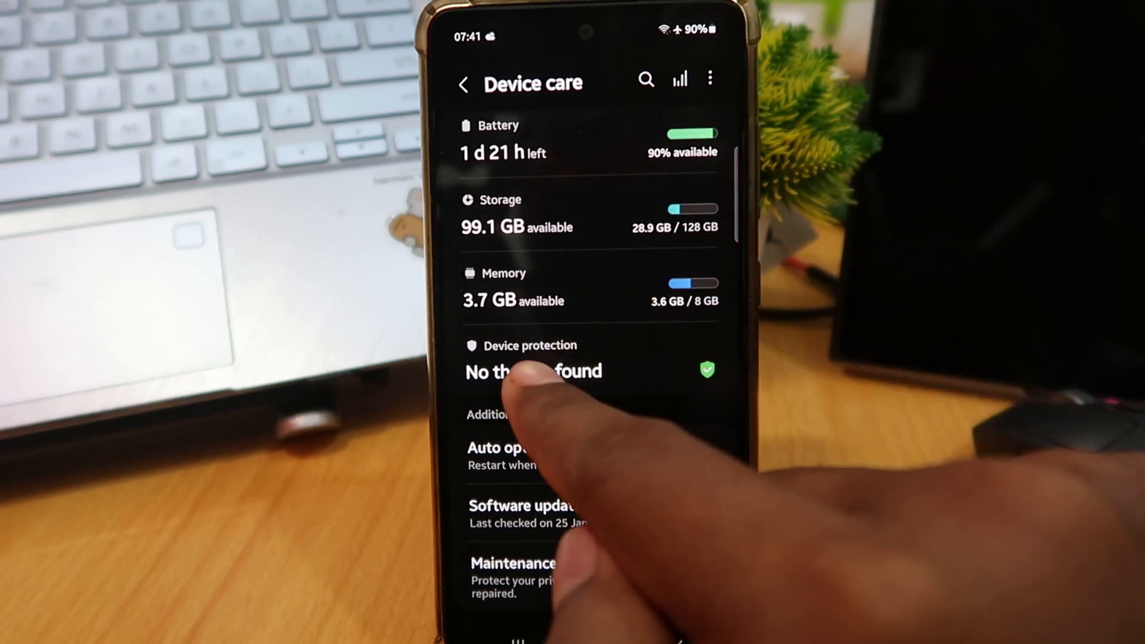
{"action": "mouse_move", "coordinate": [620, 402]}
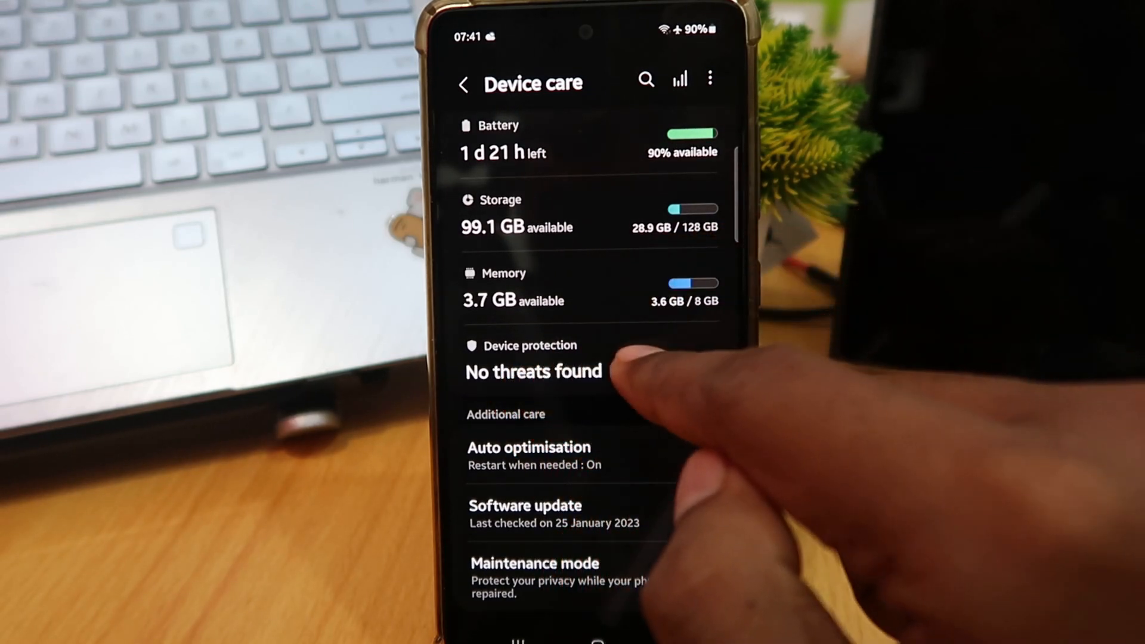
{"action": "left_click", "coordinate": [533, 372]}
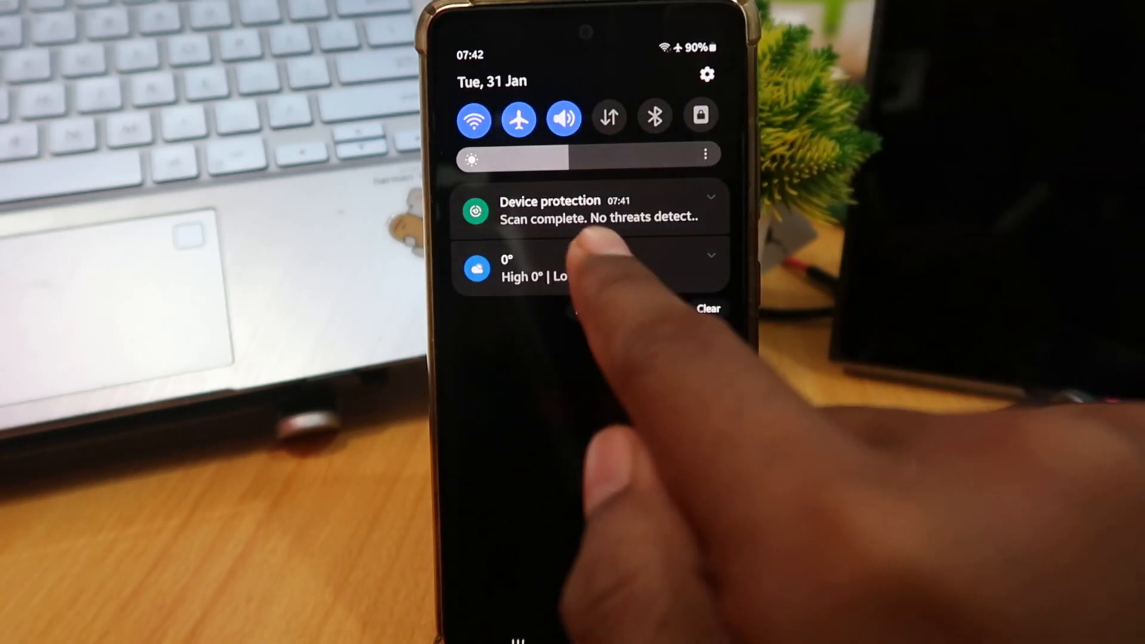
Expand the device protection notification showing 'Scan complete, no threats detected'.
{"action": "left_click", "coordinate": [588, 208]}
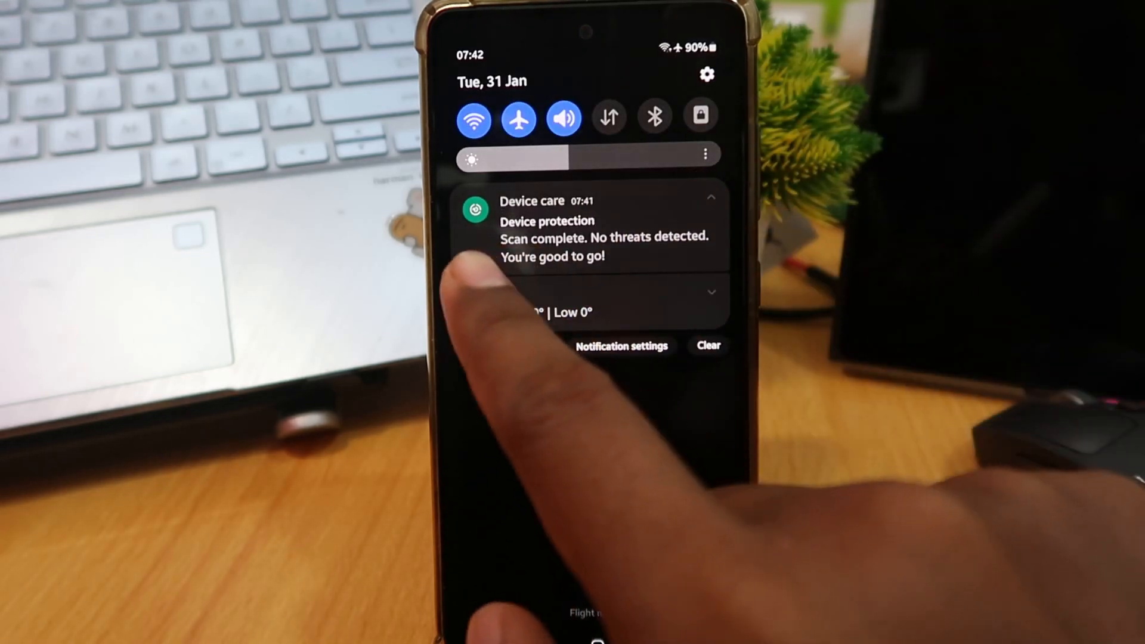